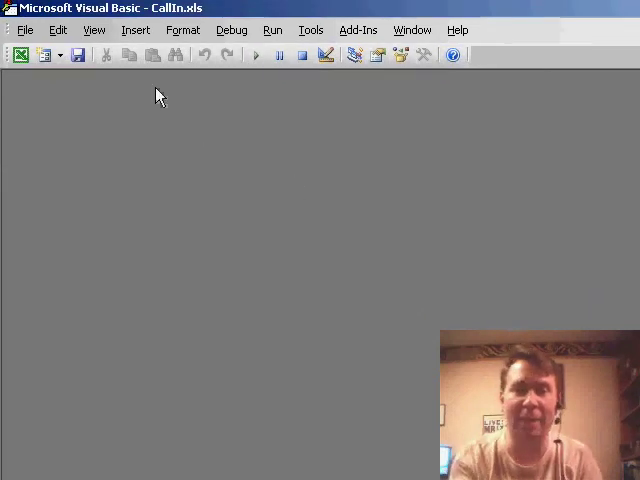
- Reopen the Project Explorer from the View menu, nudge the Properties pane, then close the side panes
click(92, 28)
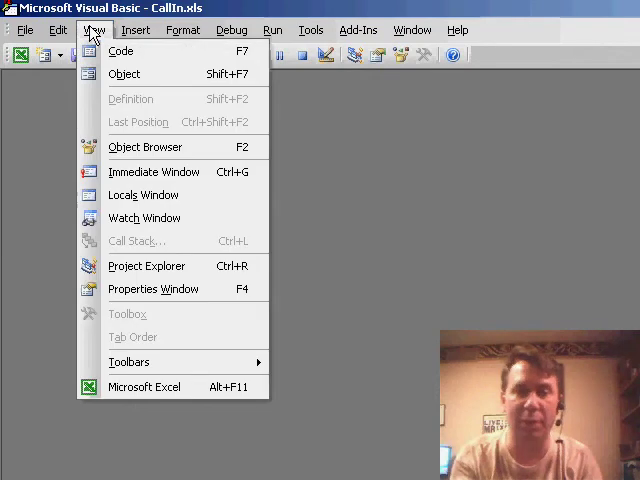
click(146, 264)
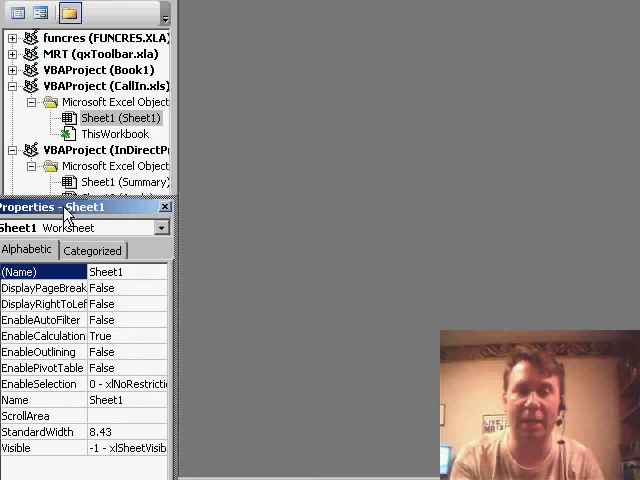
drag(80, 208, 80, 180)
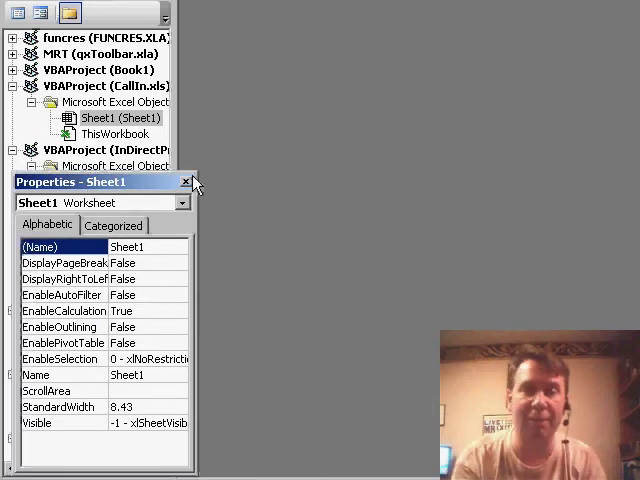
click(184, 180)
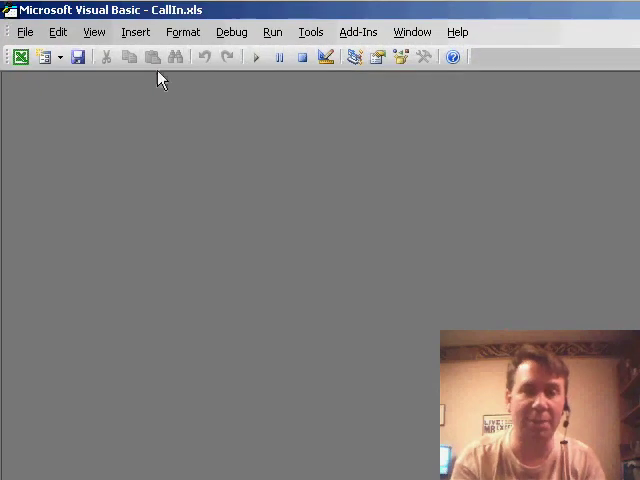
- Reopen the Properties window and dock it in the left pane above Project Explorer
click(92, 32)
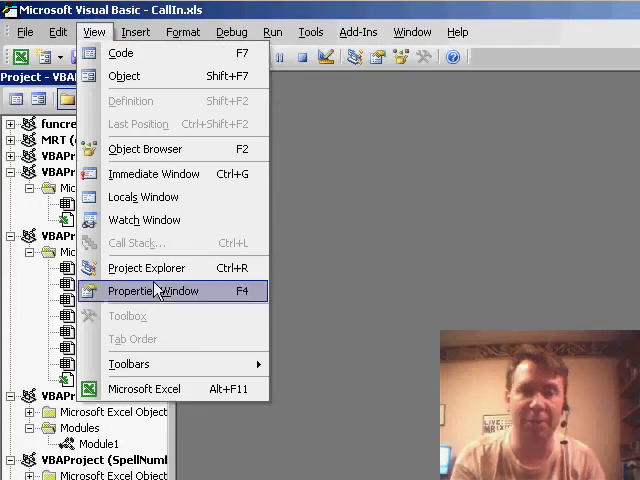
click(158, 292)
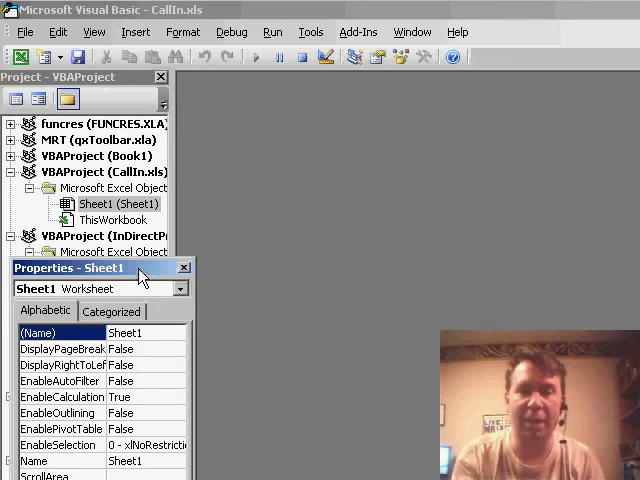
drag(84, 268, 448, 182)
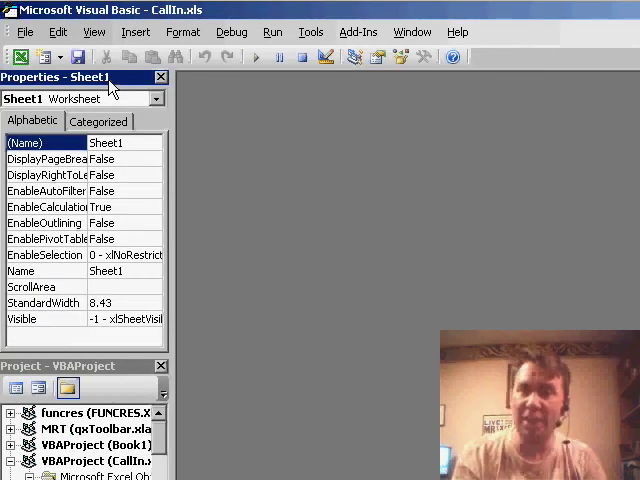
mouse_move(88, 208)
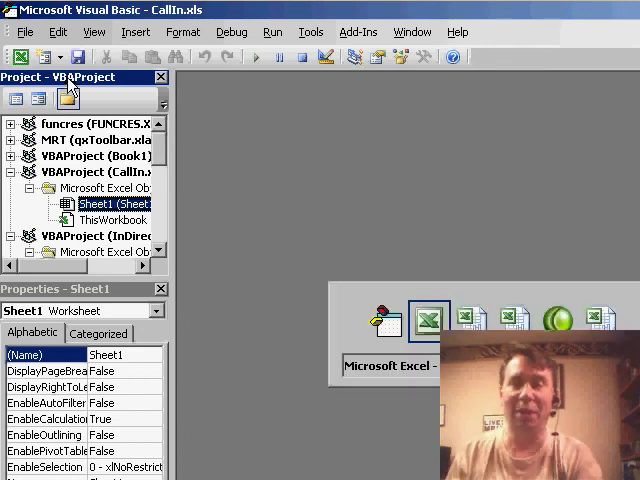
- Switch back to the Excel workbook from the taskbar
click(428, 318)
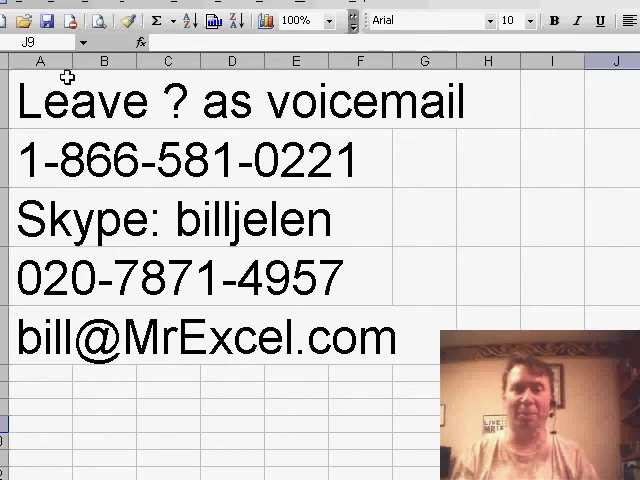